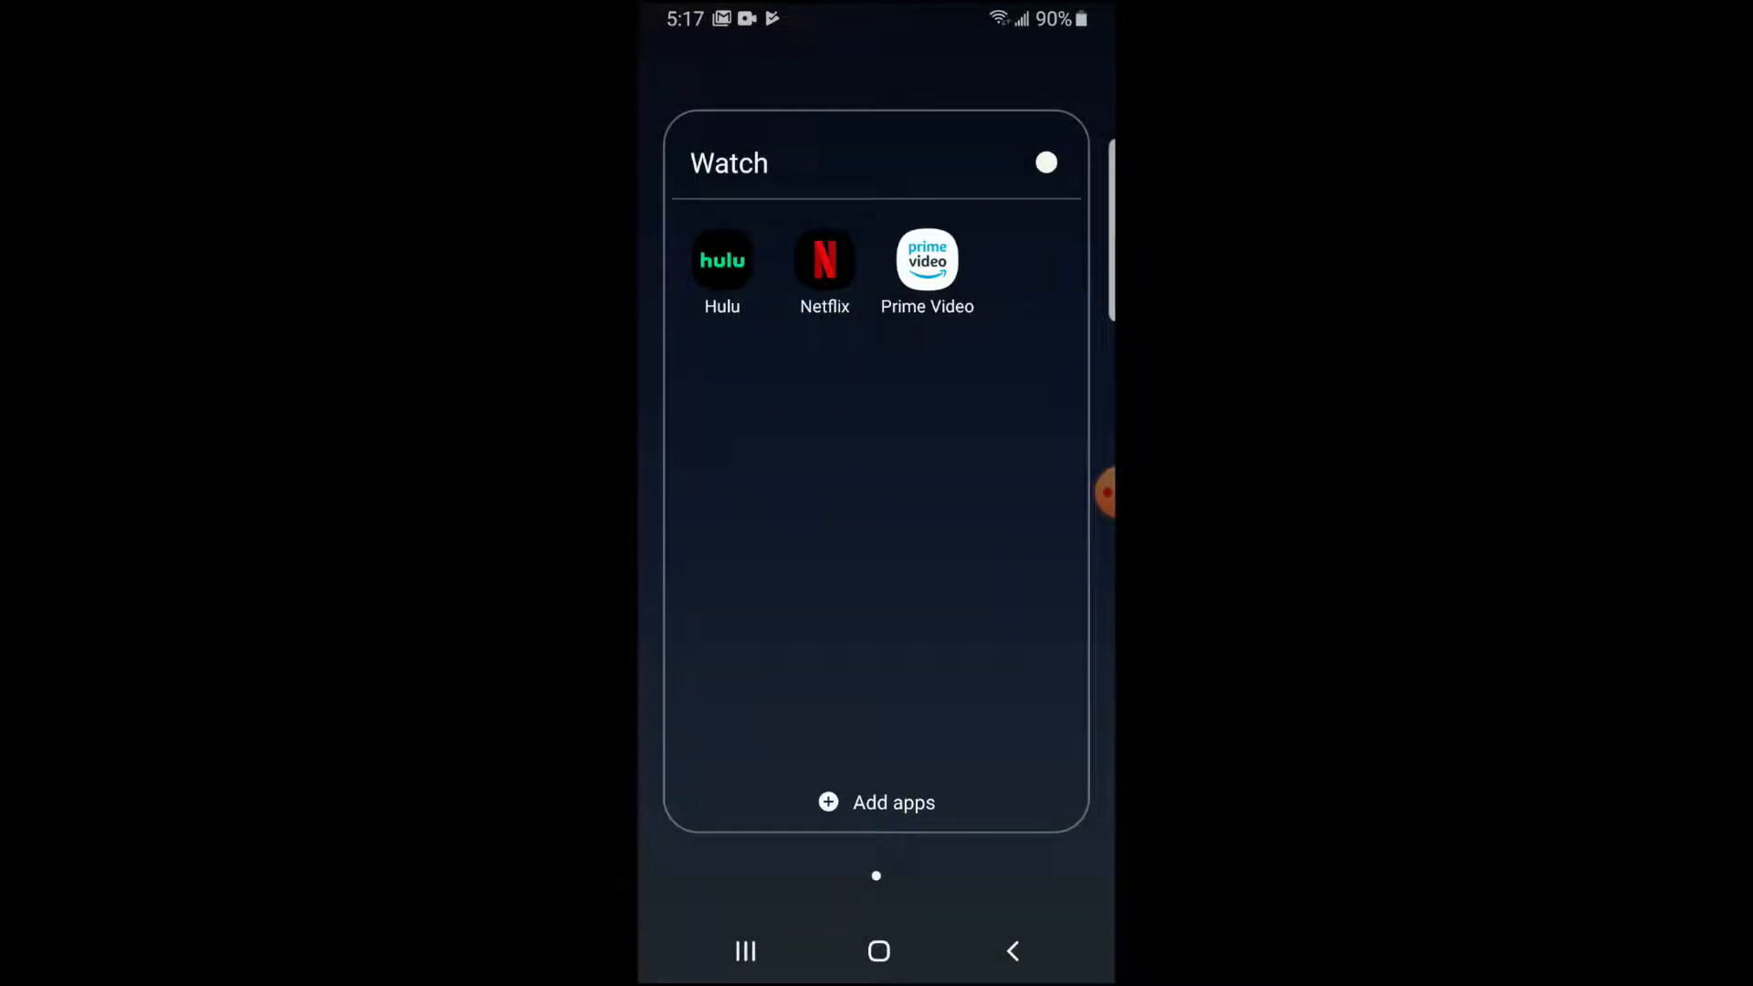
# Step: Launch the Netflix app from the home screen's Watch folder
pyautogui.click(823, 260)
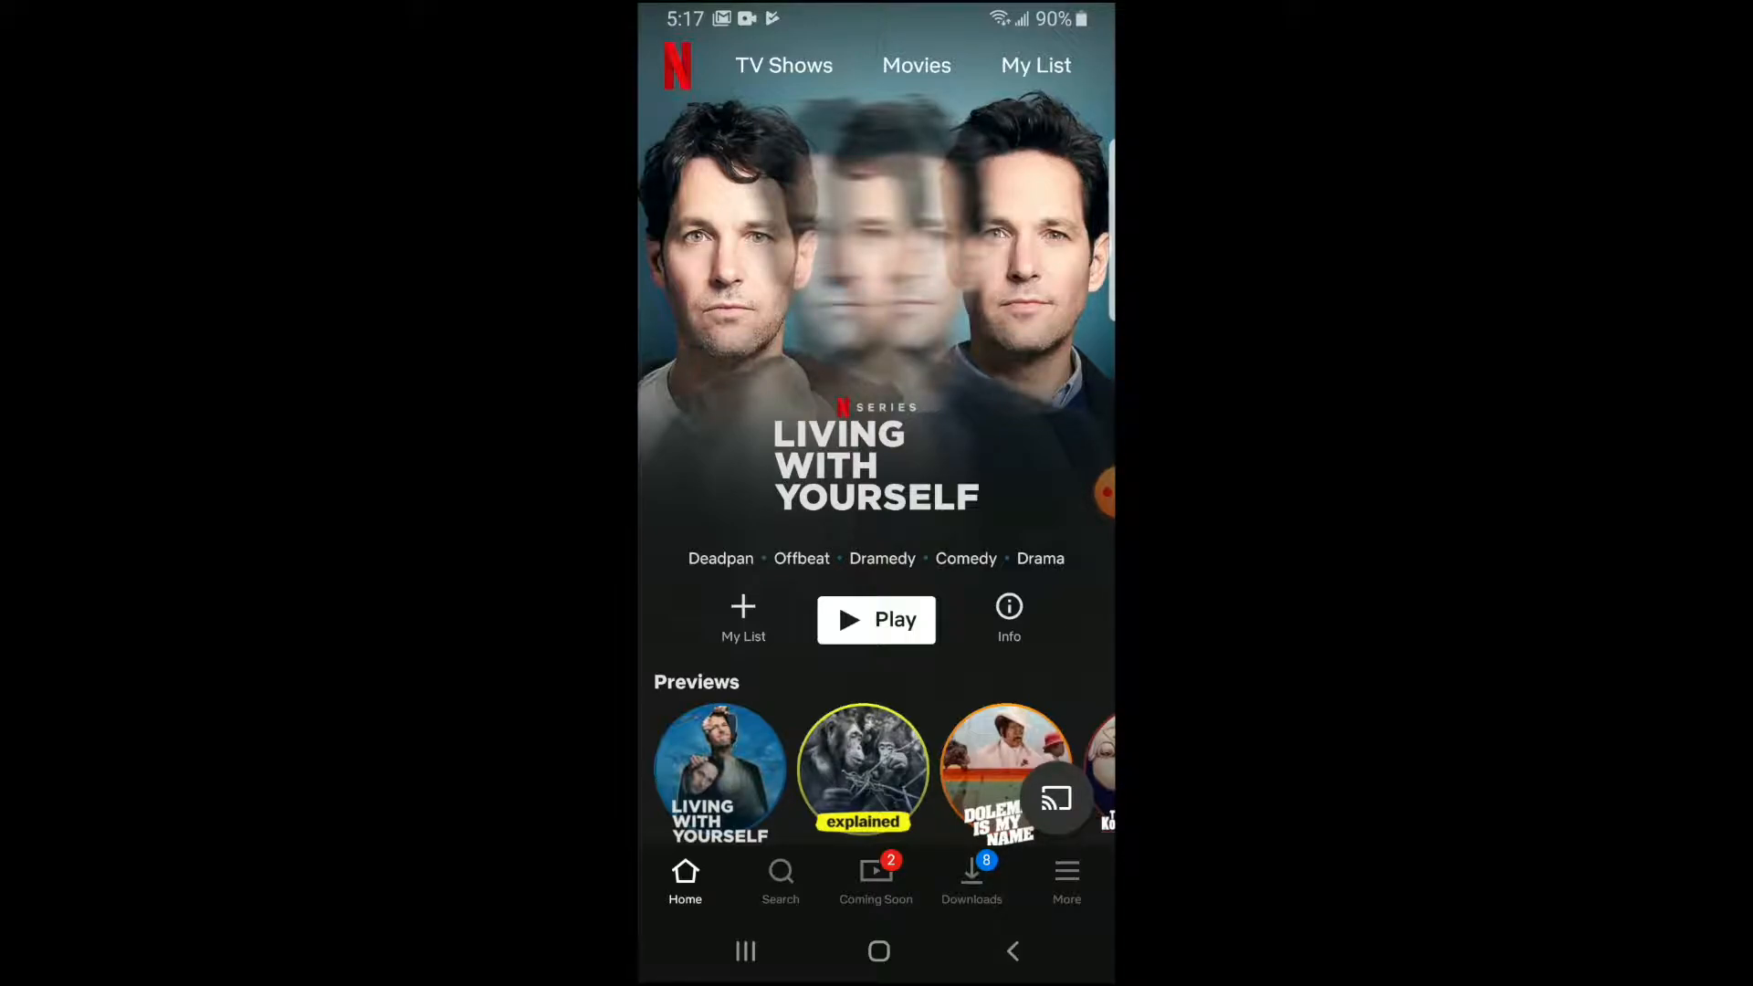
# Step: Go to Downloads and open Friends to view its Season 10 episodes
pyautogui.click(971, 882)
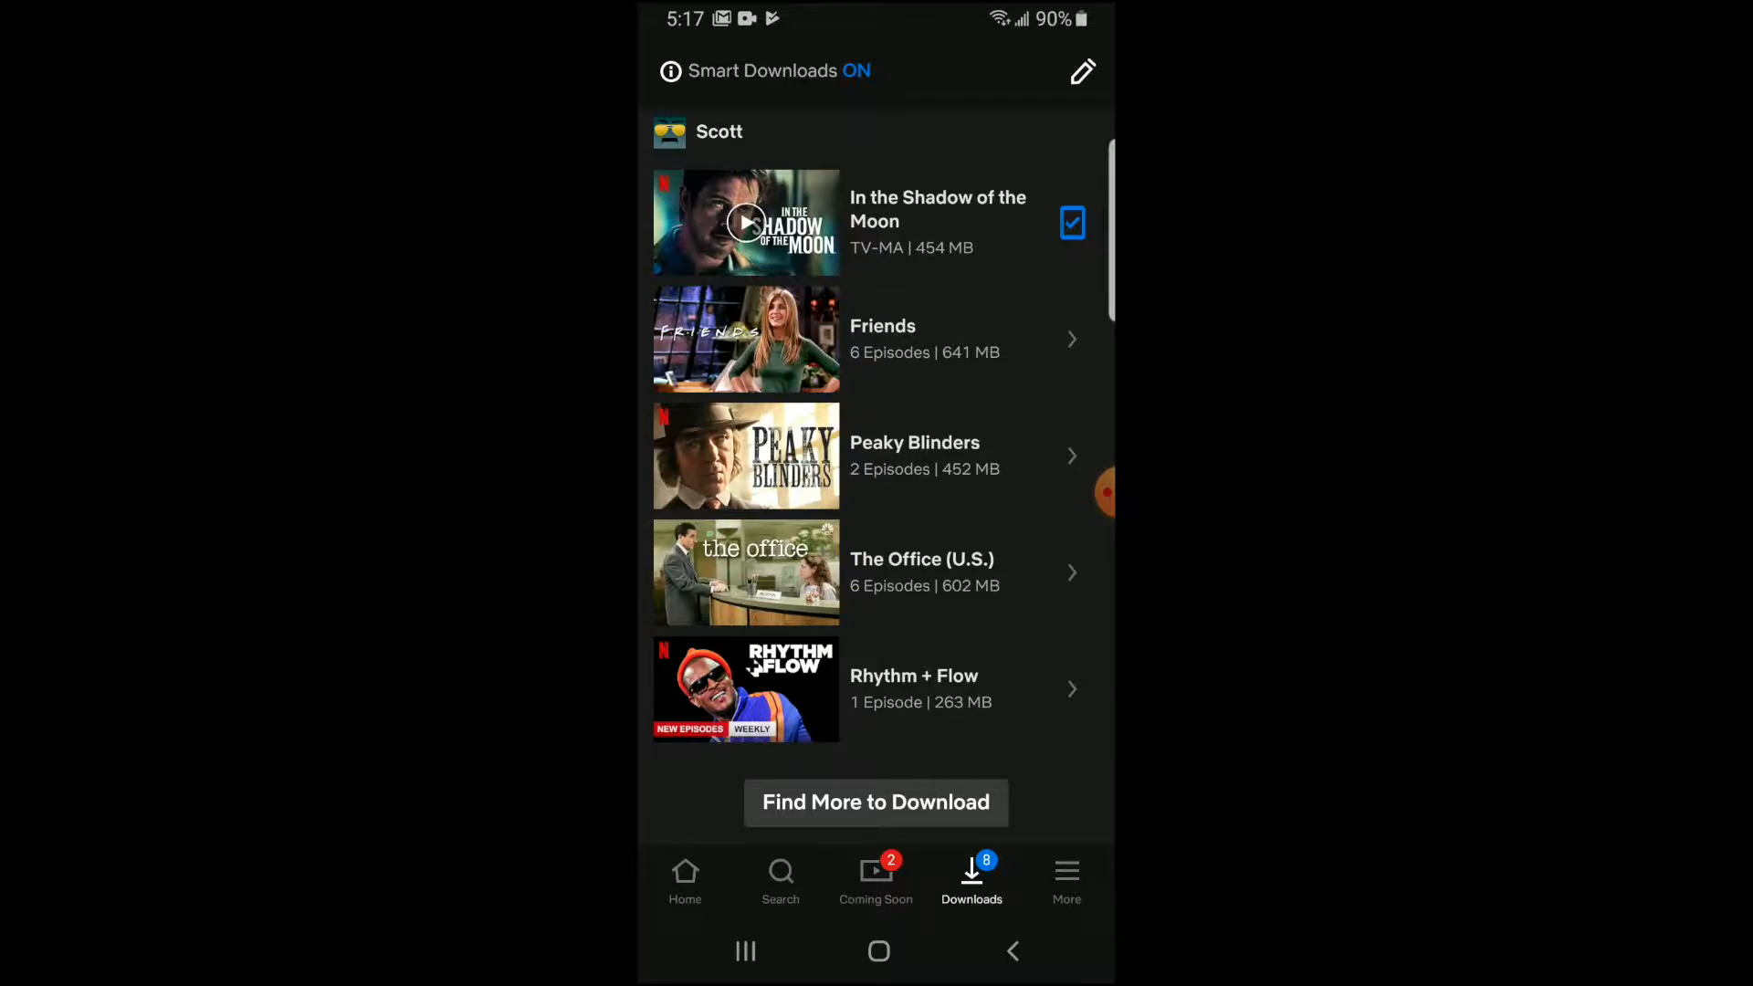
pyautogui.click(918, 339)
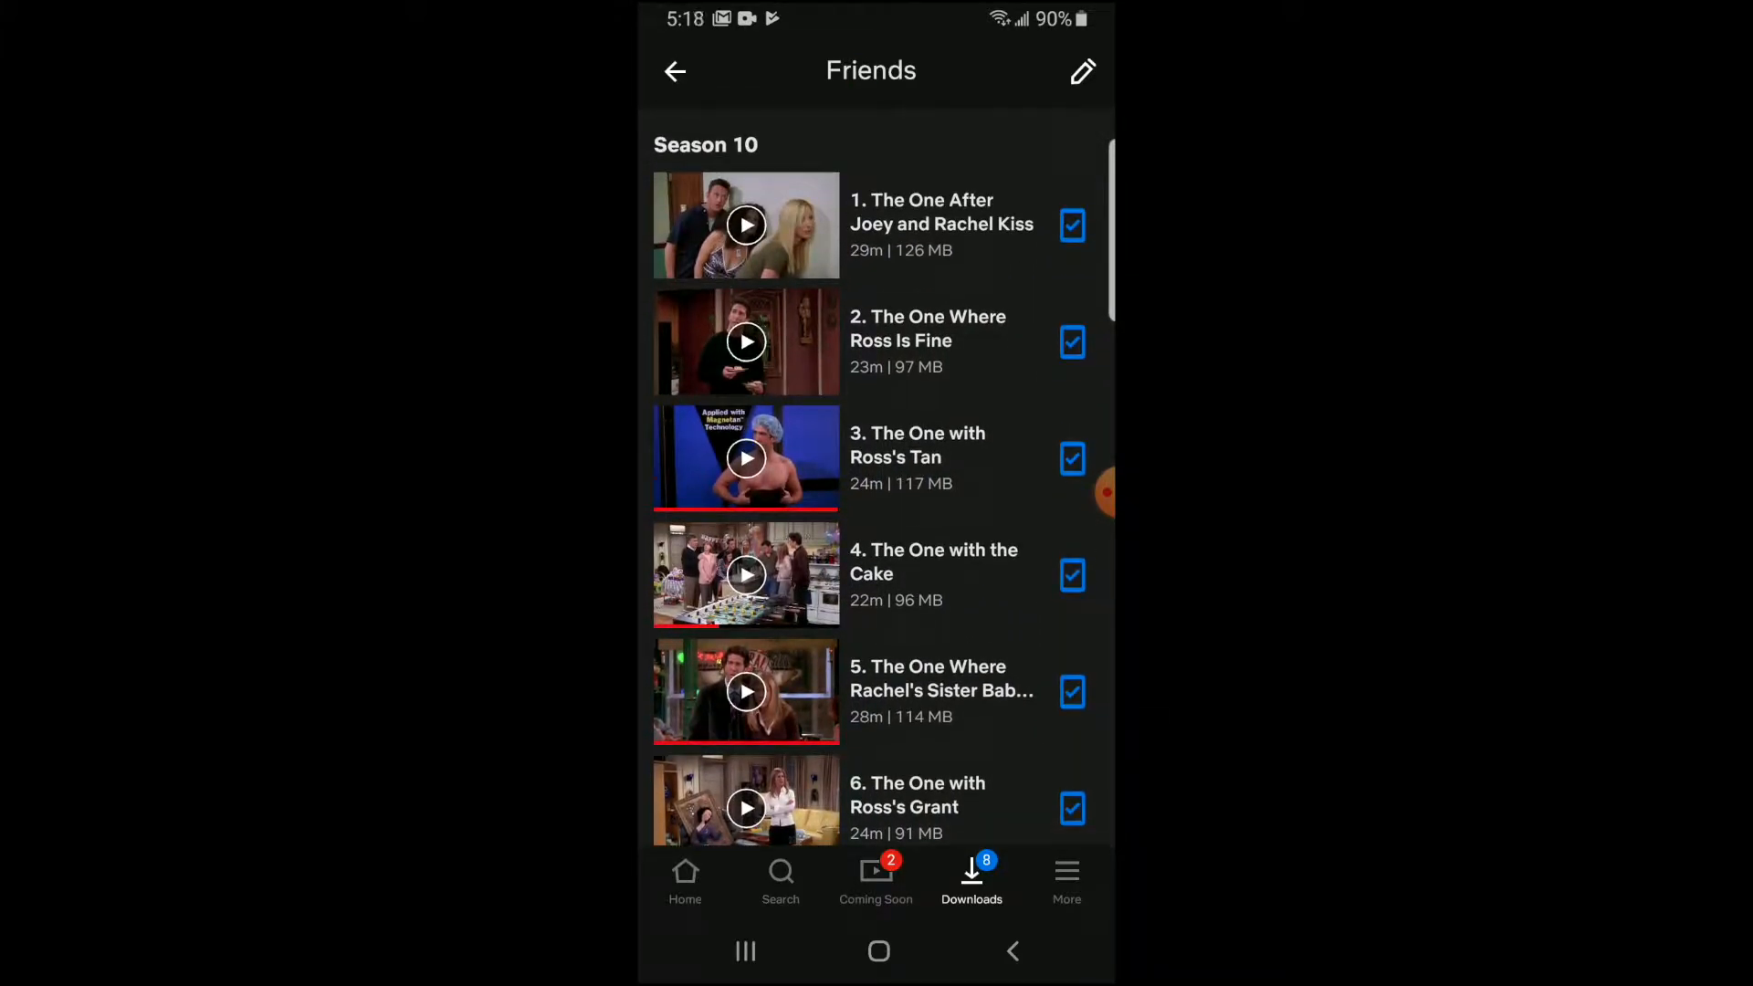
# Step: Return to the downloads list and delete the In the Shadow of the Moon download
pyautogui.click(674, 70)
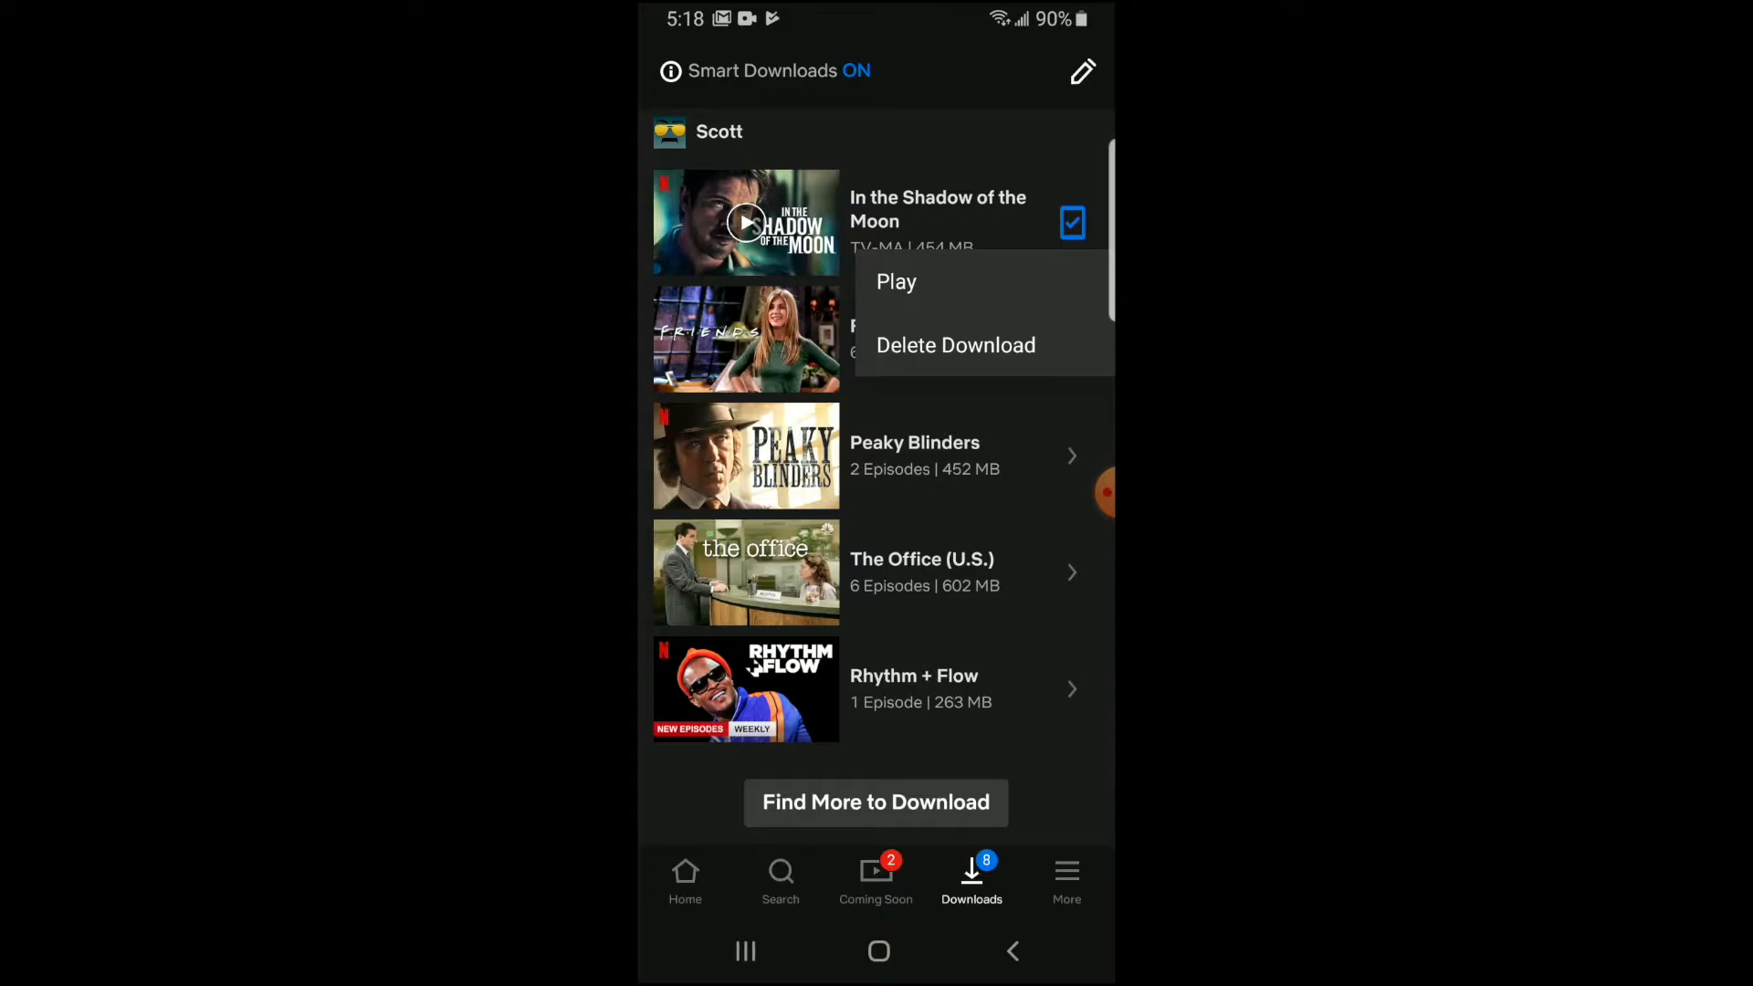
pyautogui.click(956, 346)
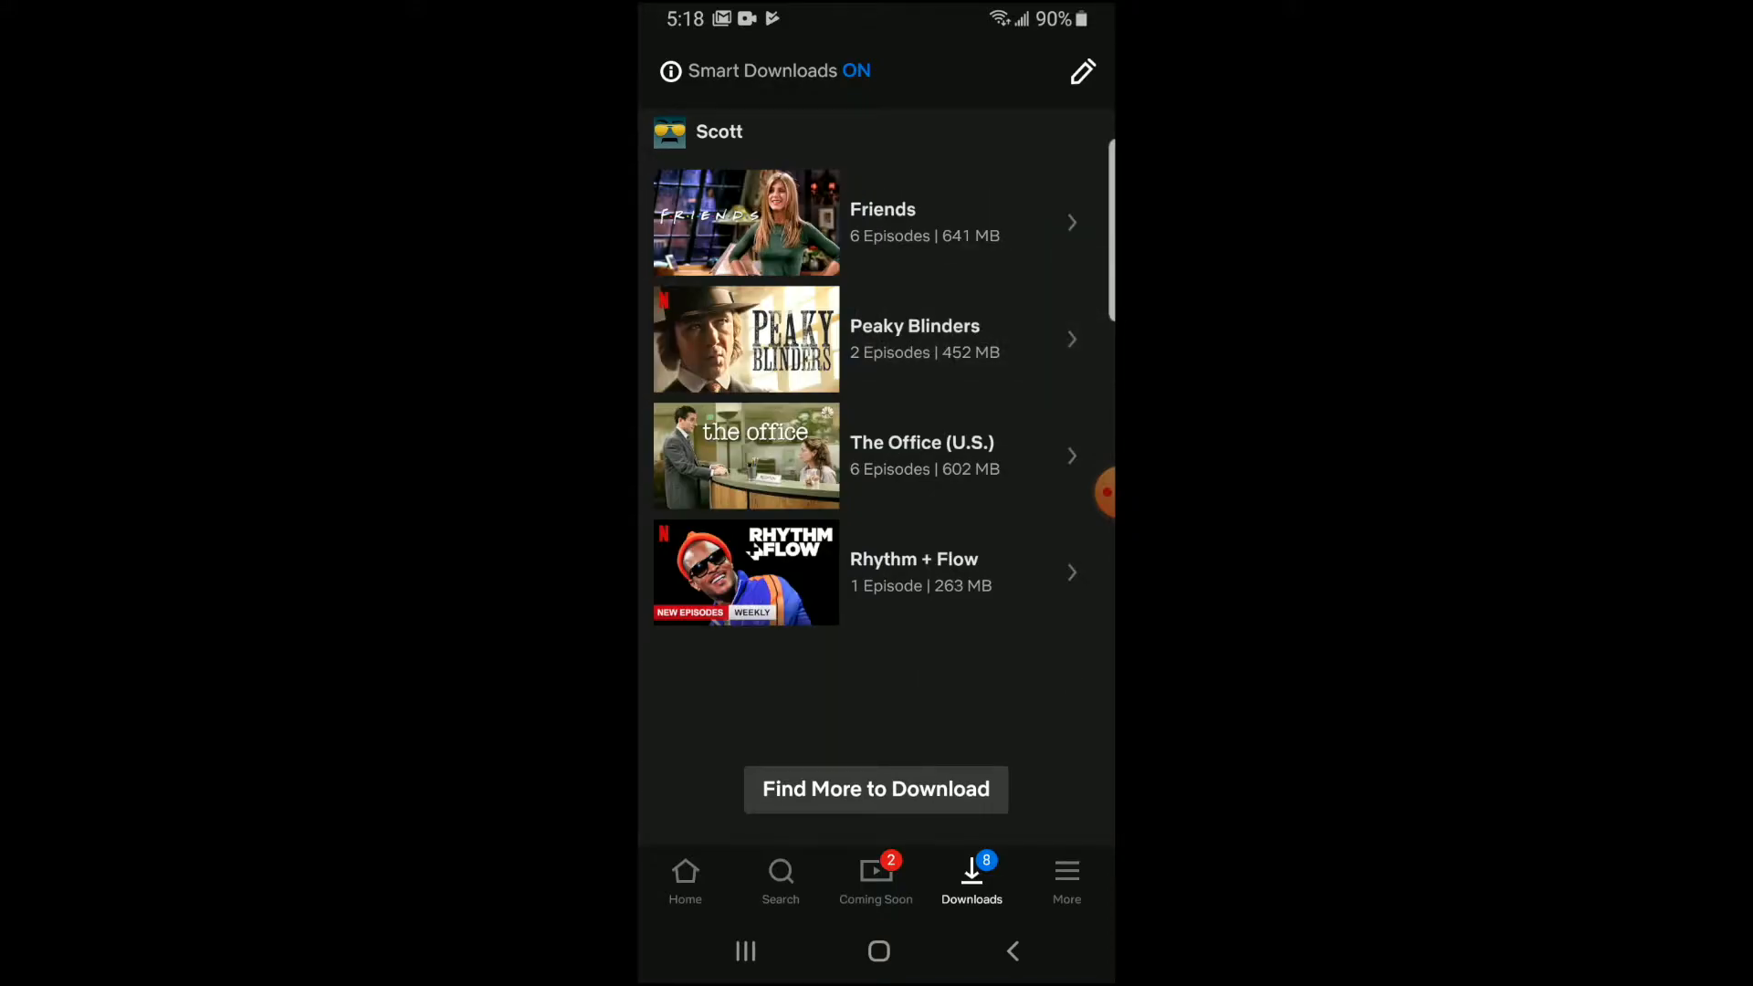